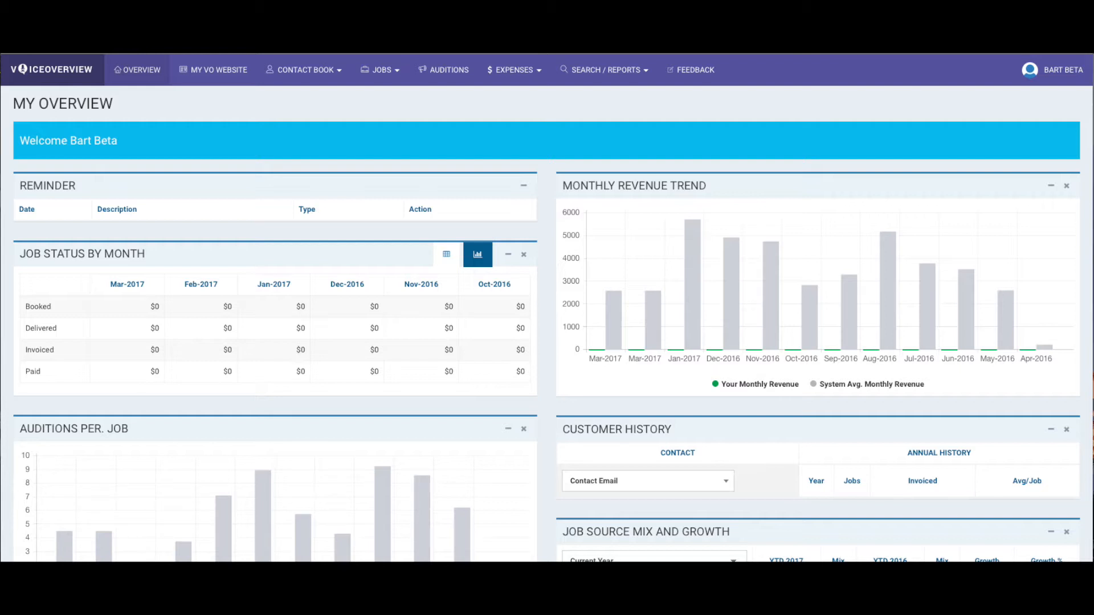
# Choose Add New Contact from the Contact Book menu.
pyautogui.click(304, 69)
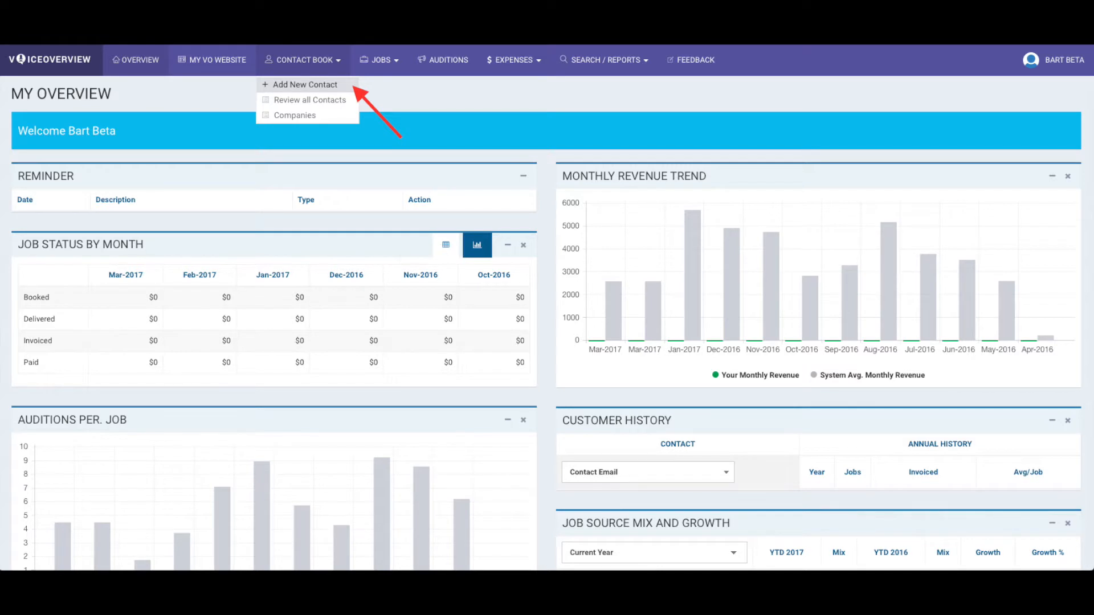
pyautogui.click(303, 85)
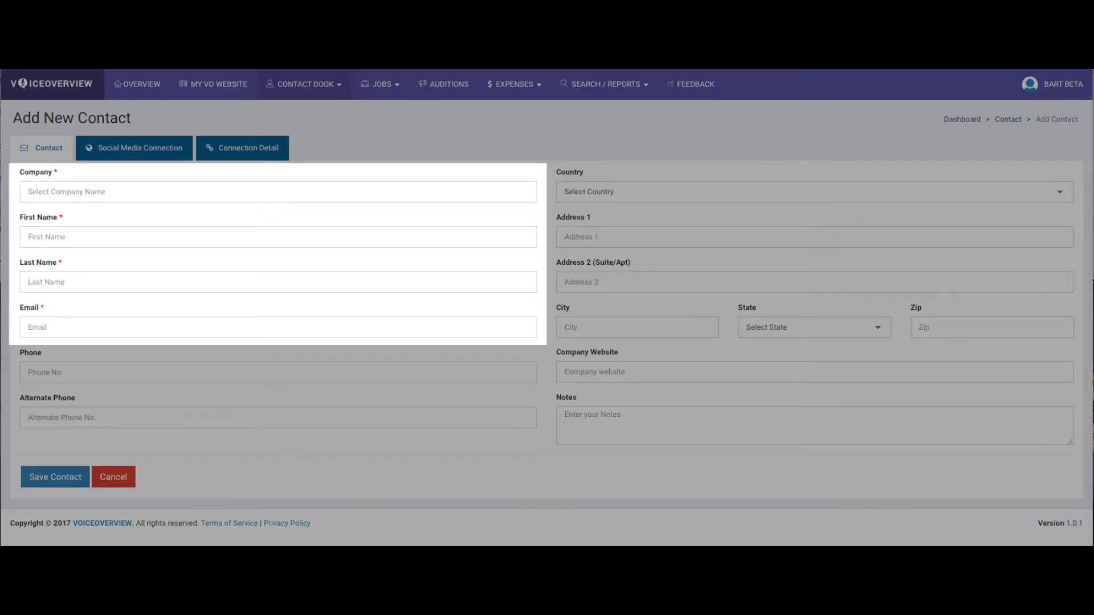
# Enter 'ABC Productions' as the contact's new company.
pyautogui.write('ABC Productions')
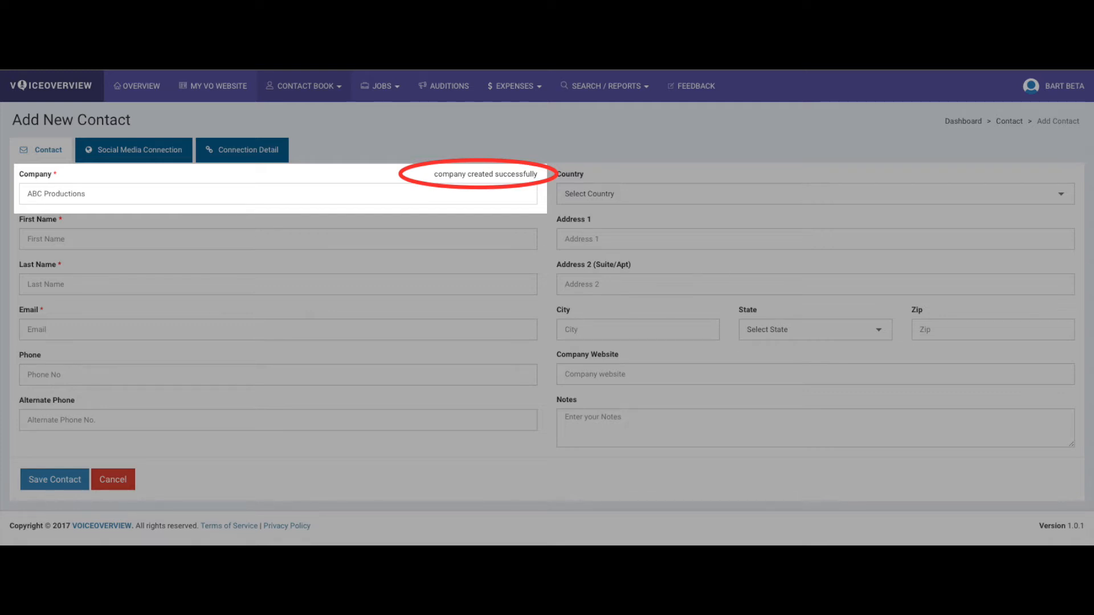
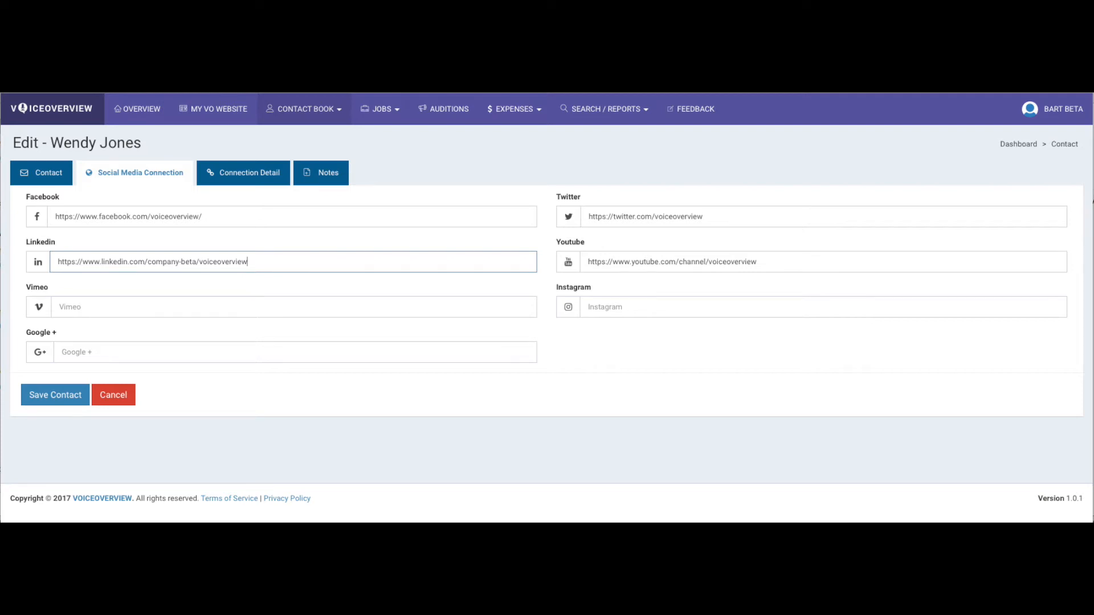
pyautogui.click(243, 172)
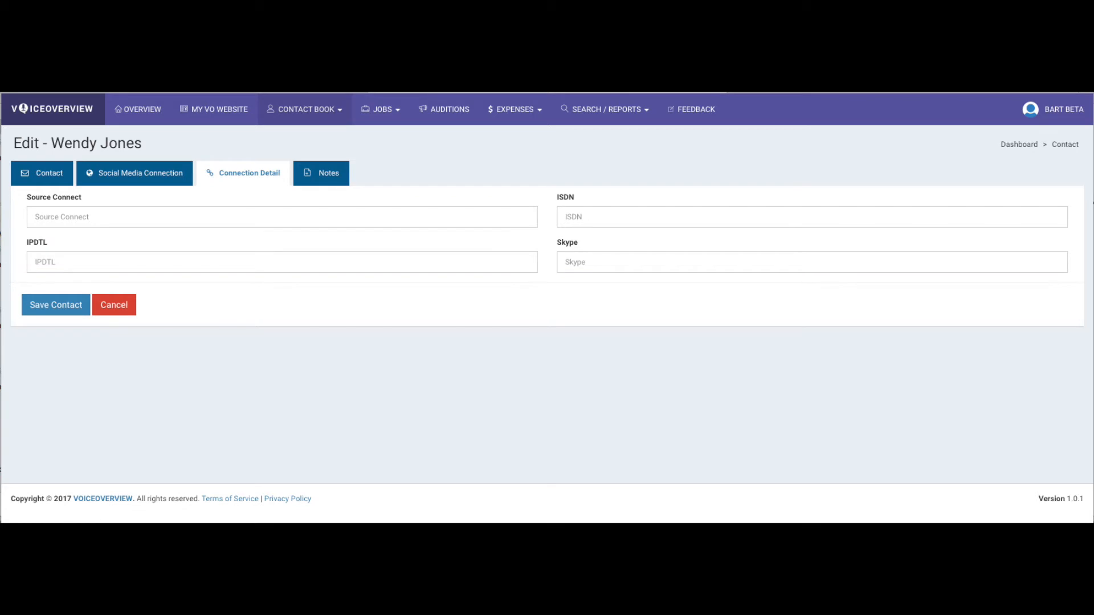
pyautogui.click(321, 173)
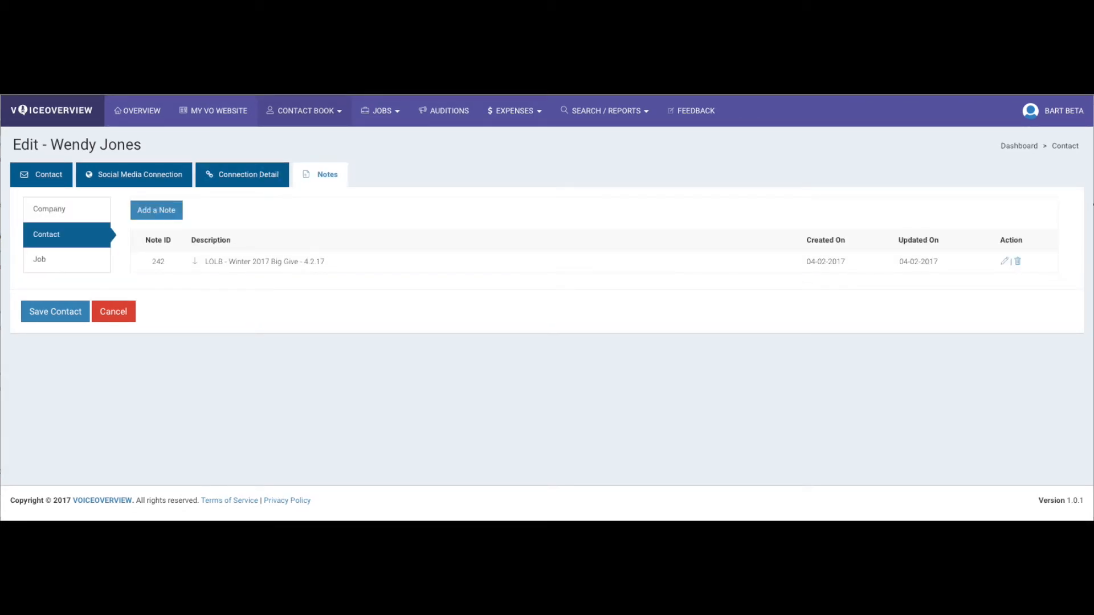
pyautogui.click(155, 210)
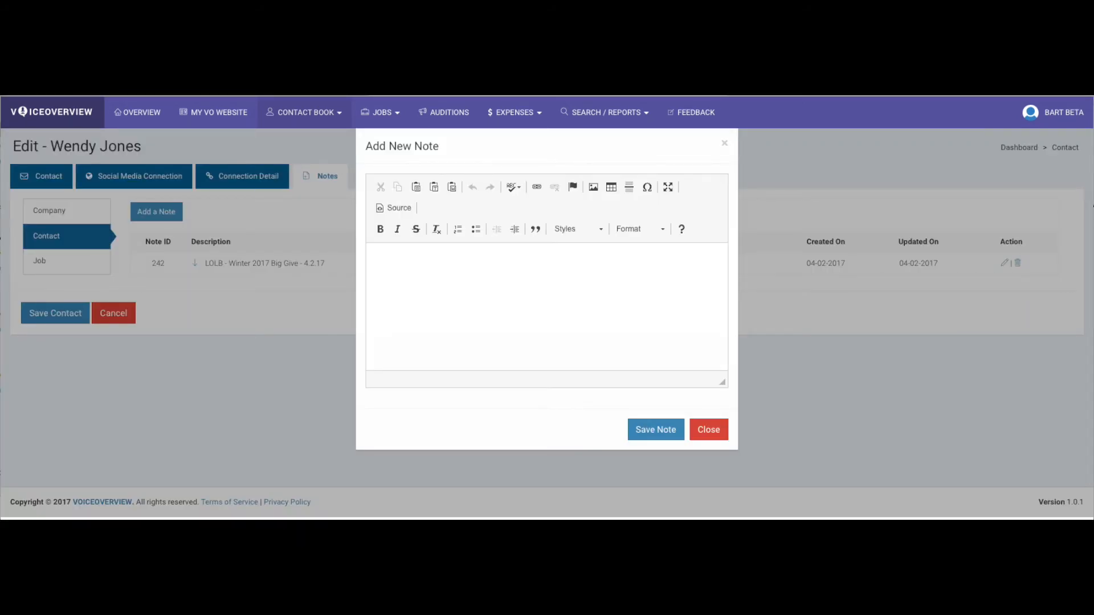
pyautogui.click(708, 429)
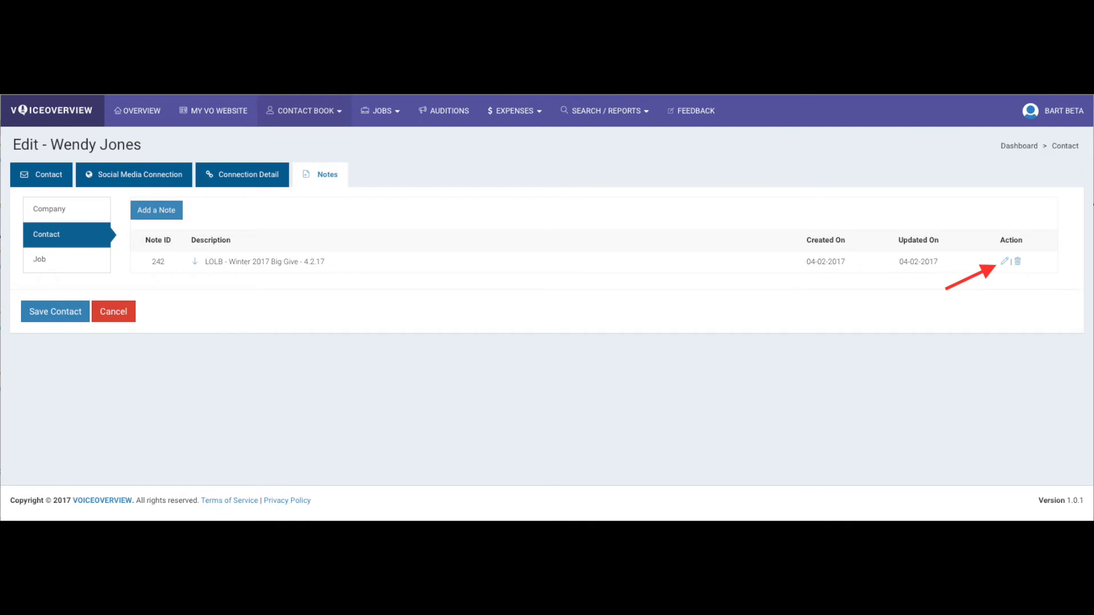
pyautogui.click(113, 311)
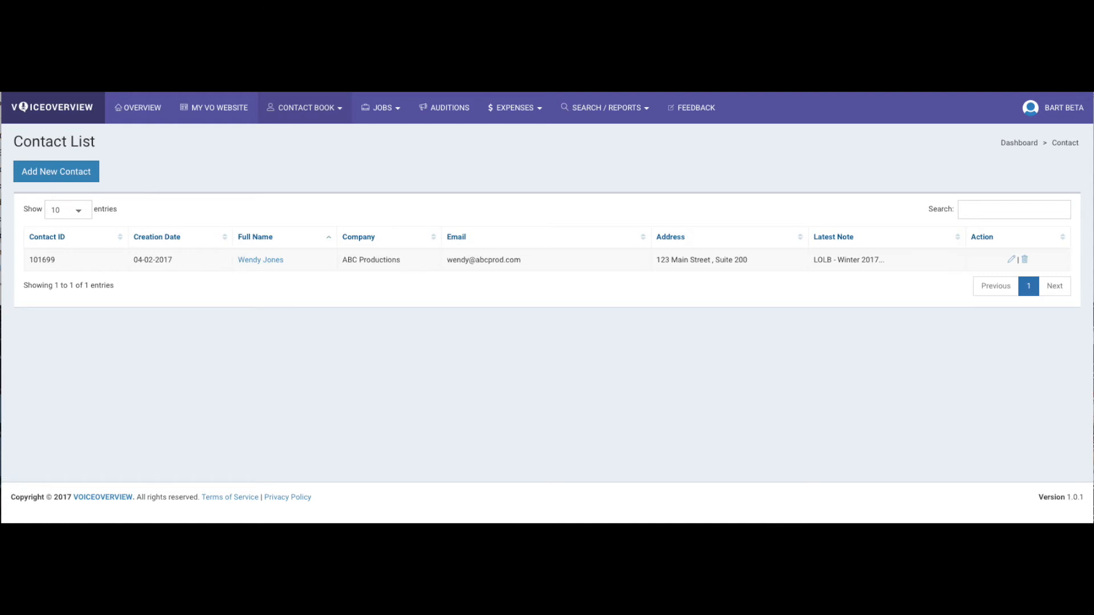
# Start a new job from the Jobs menu.
pyautogui.click(381, 108)
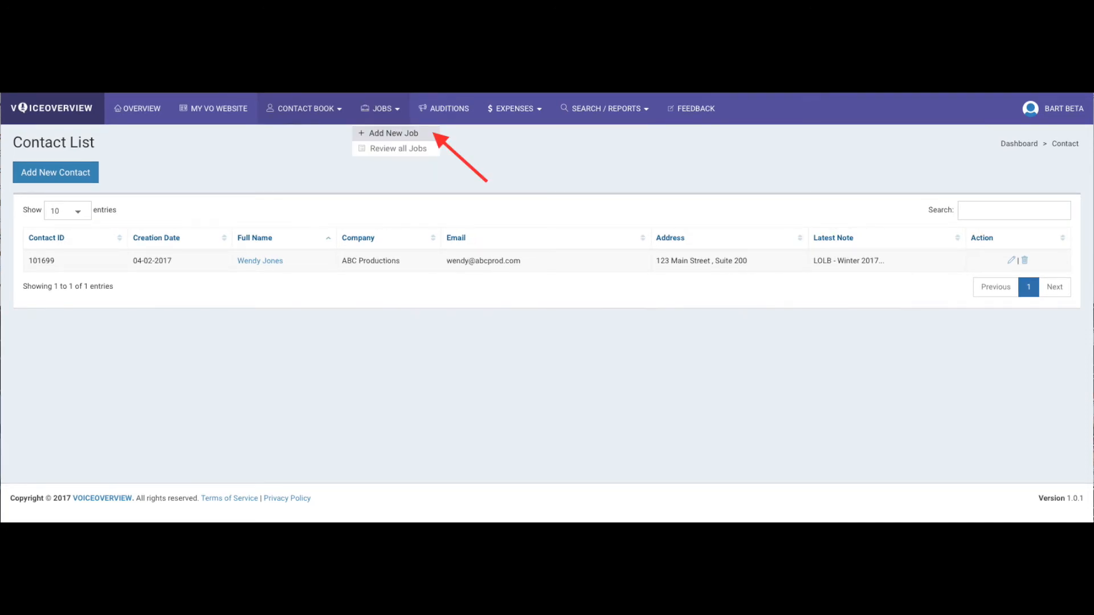
pyautogui.click(392, 134)
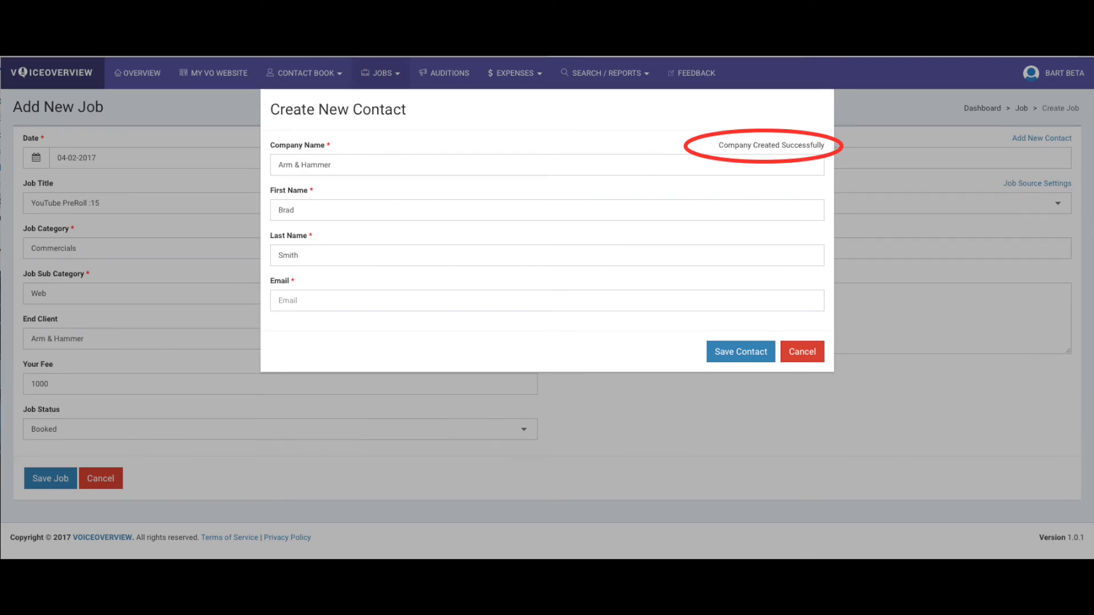
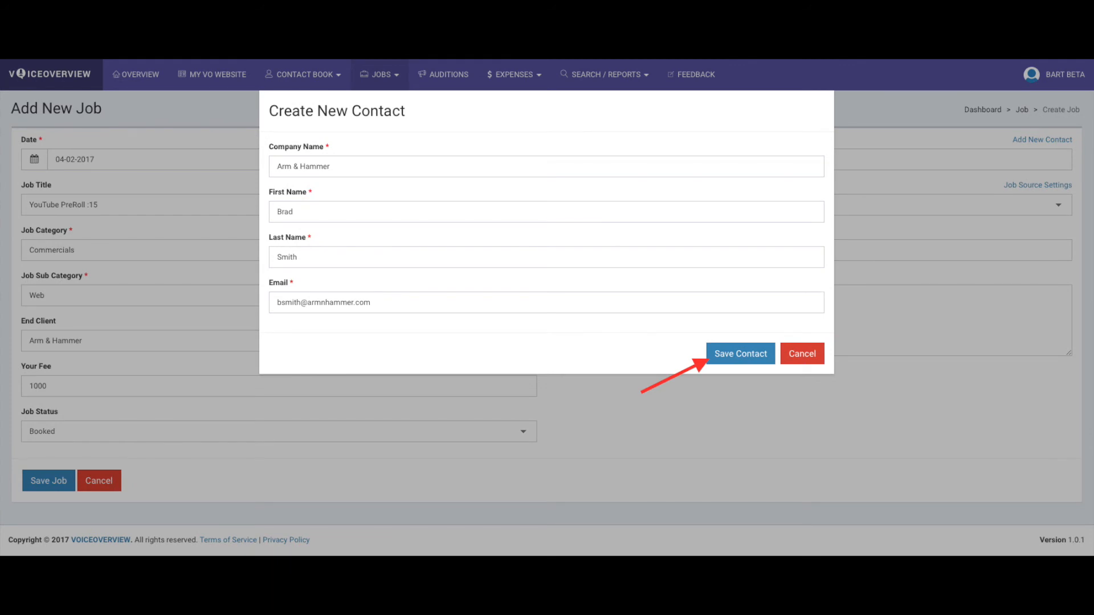
pyautogui.click(739, 354)
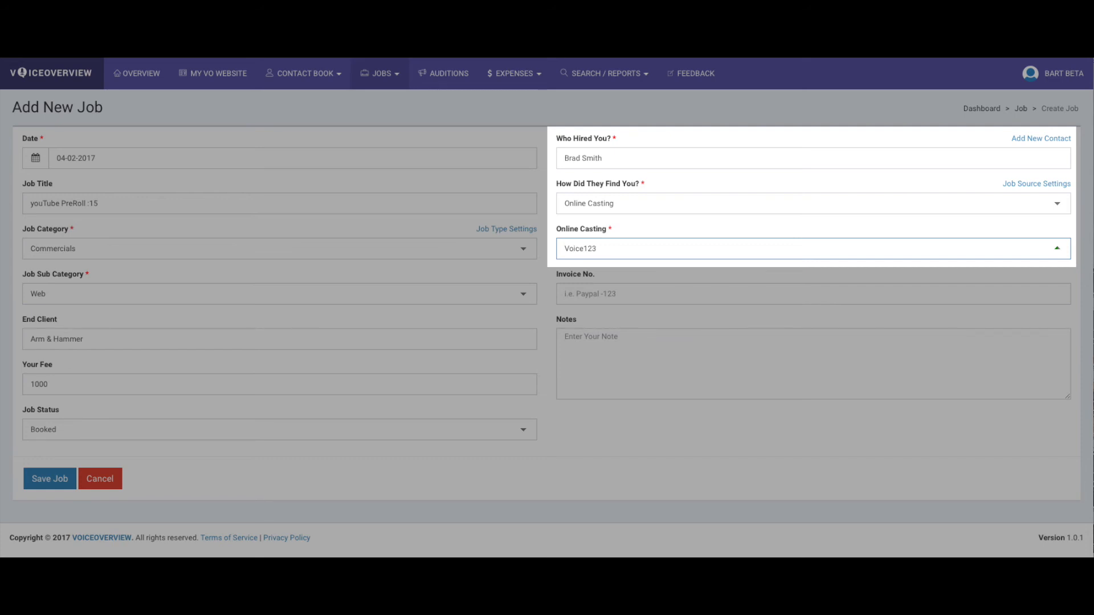
pyautogui.click(49, 478)
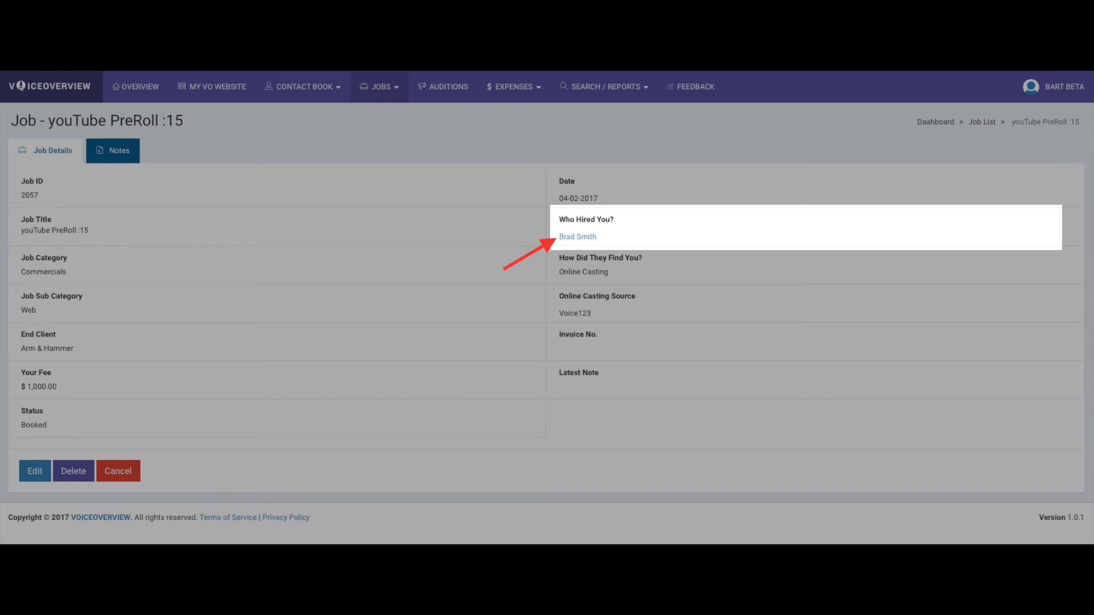
pyautogui.click(577, 236)
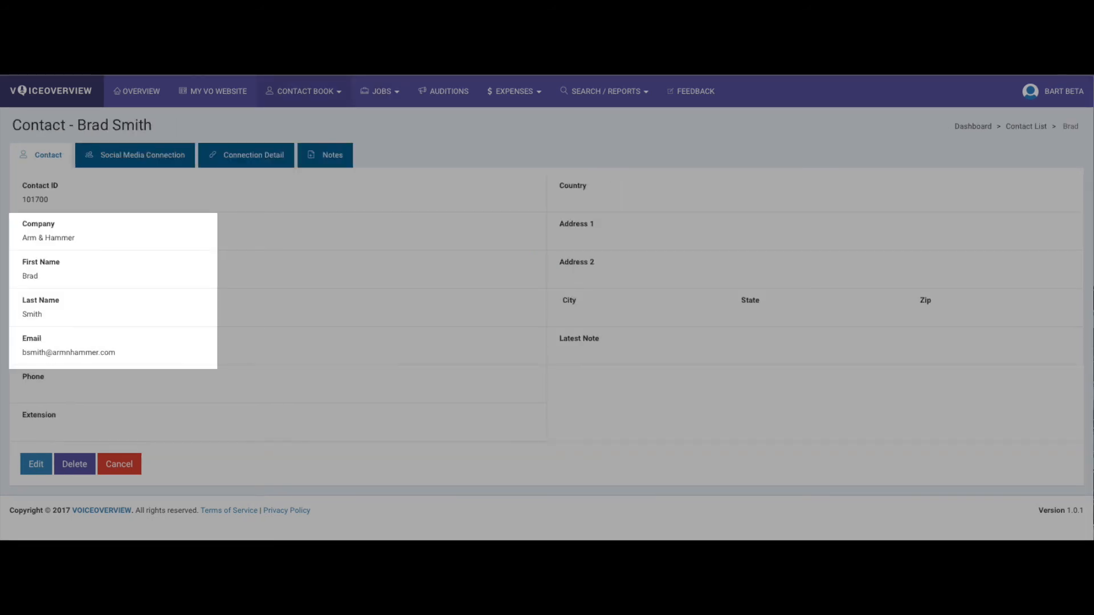
pyautogui.click(36, 463)
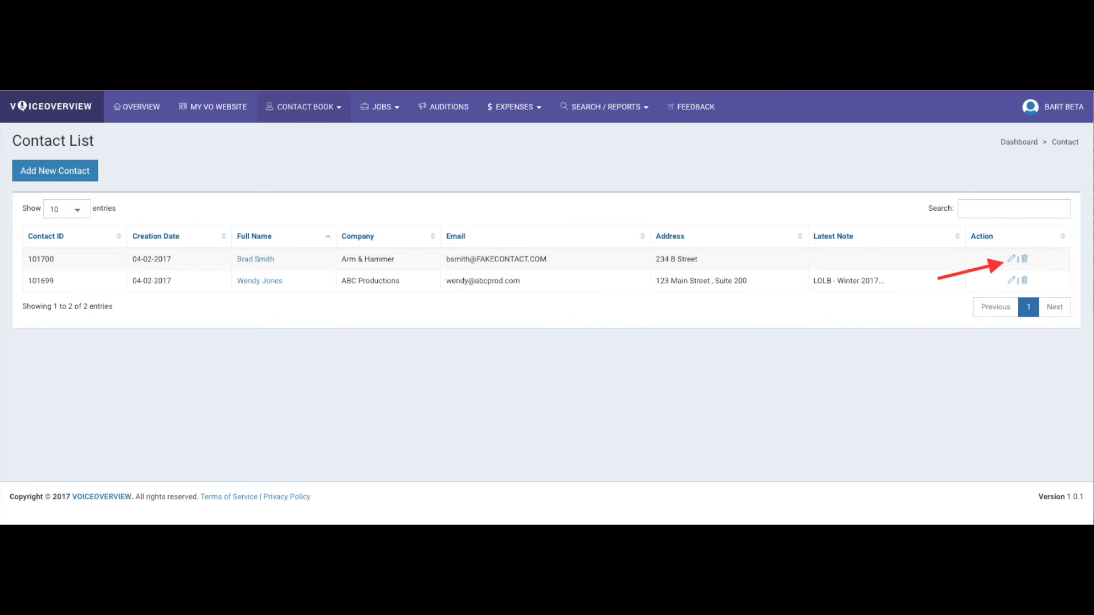
# Open a contact for editing, then return to the 237-entry contact list.
pyautogui.click(1010, 280)
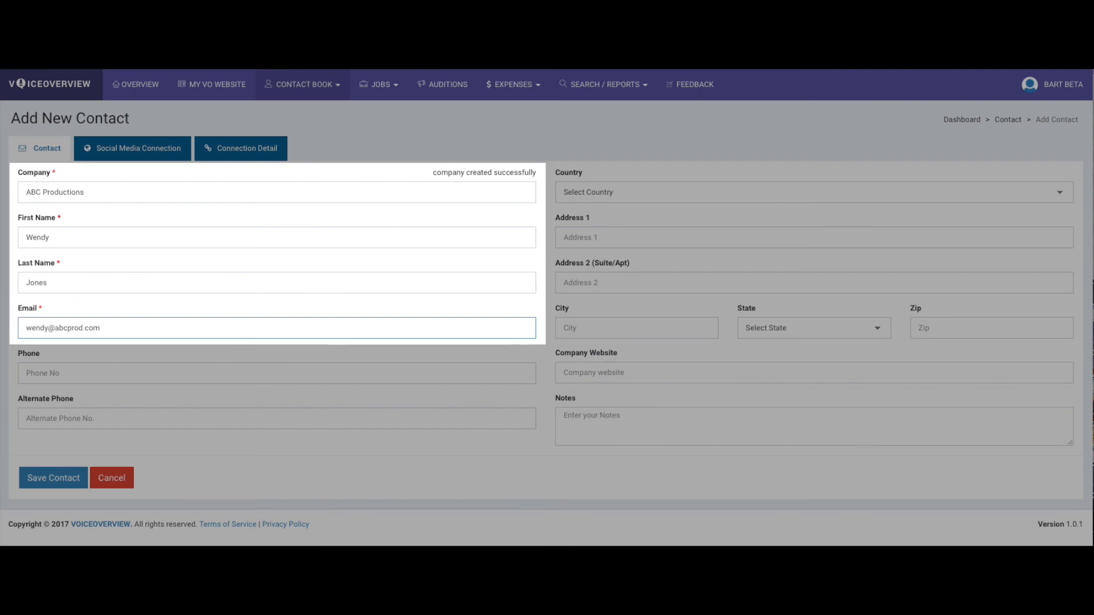
pyautogui.click(52, 478)
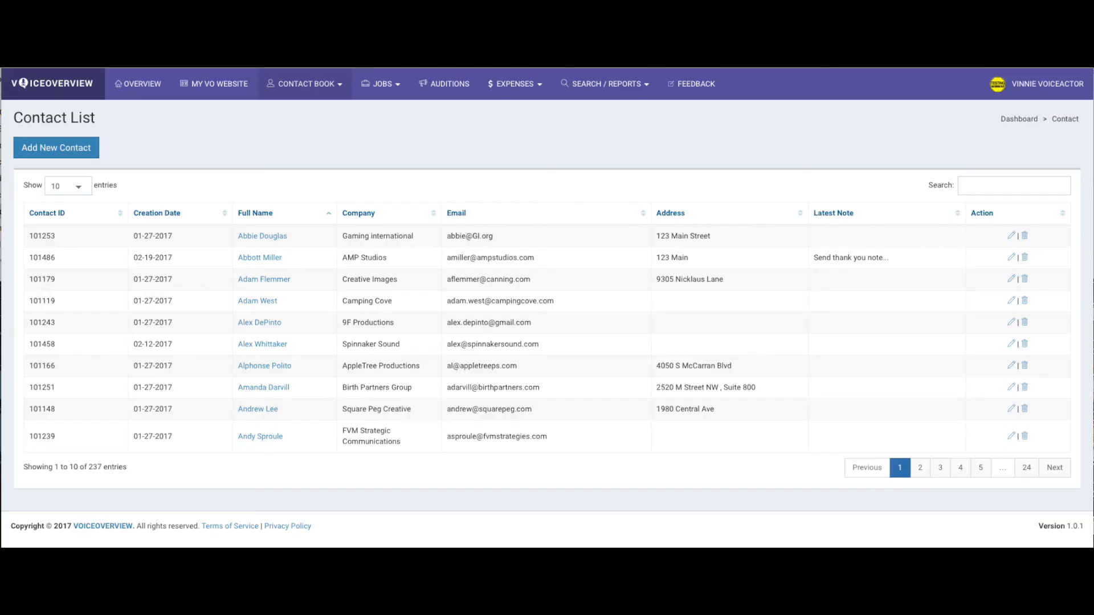